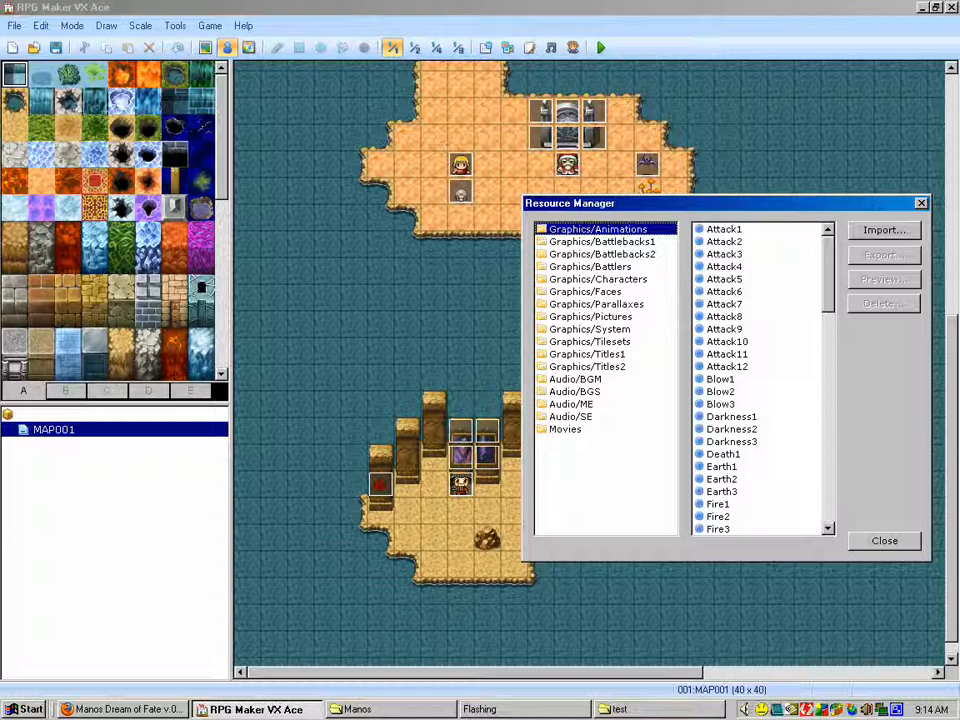
Delete the RTP=RPGVXAce line from the test game's Game.ini and close Notepad
{"action": "left_click", "coordinate": [658, 708]}
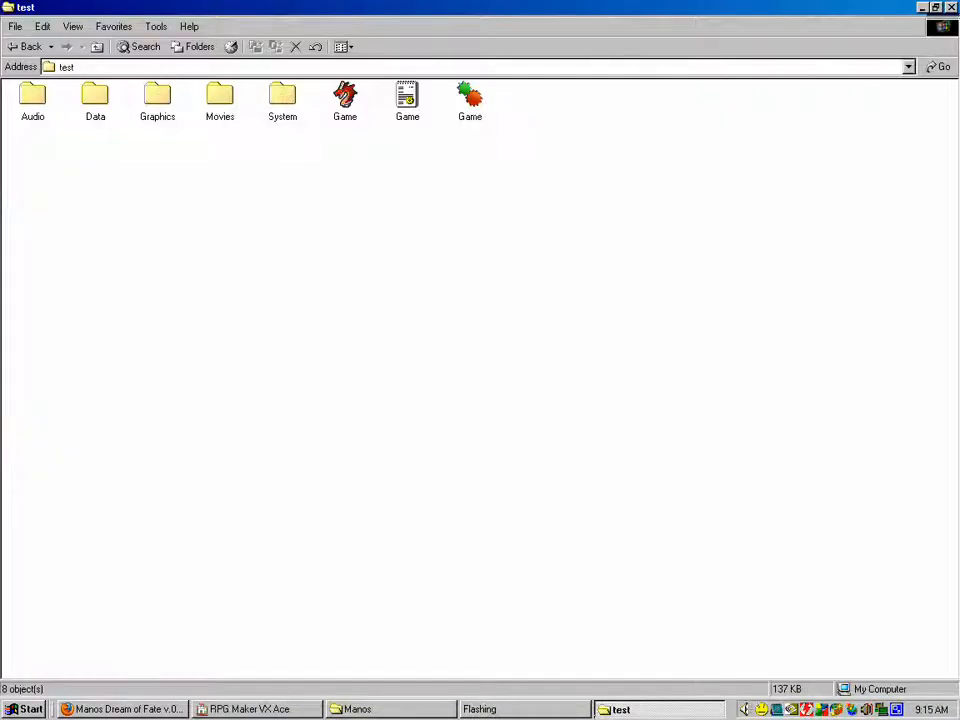
{"action": "double_click", "coordinate": [408, 100]}
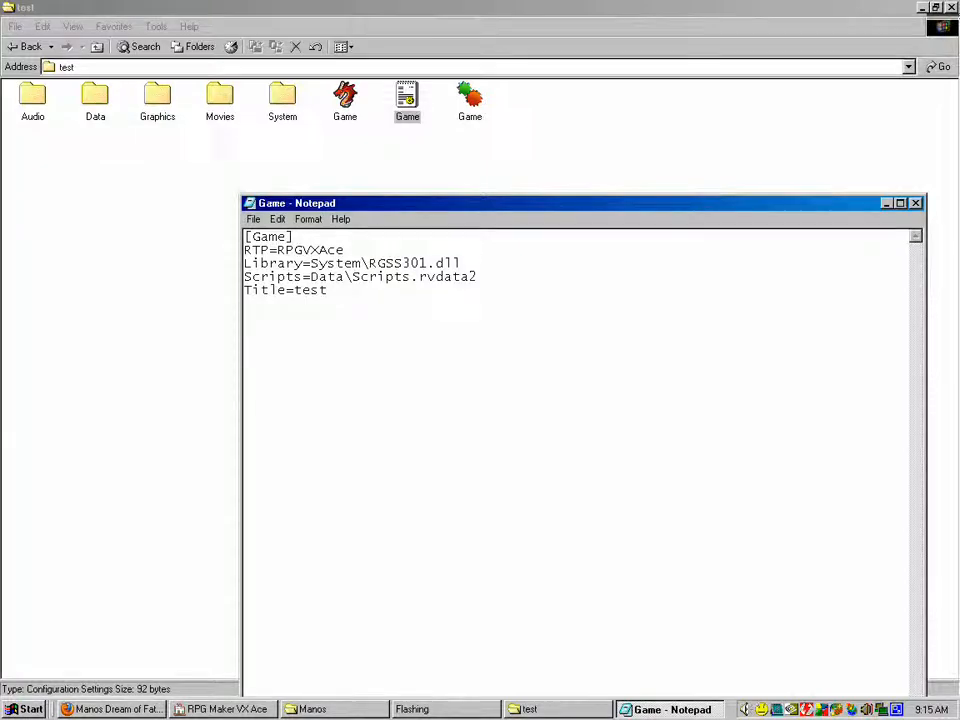
{"action": "double_click", "coordinate": [292, 248]}
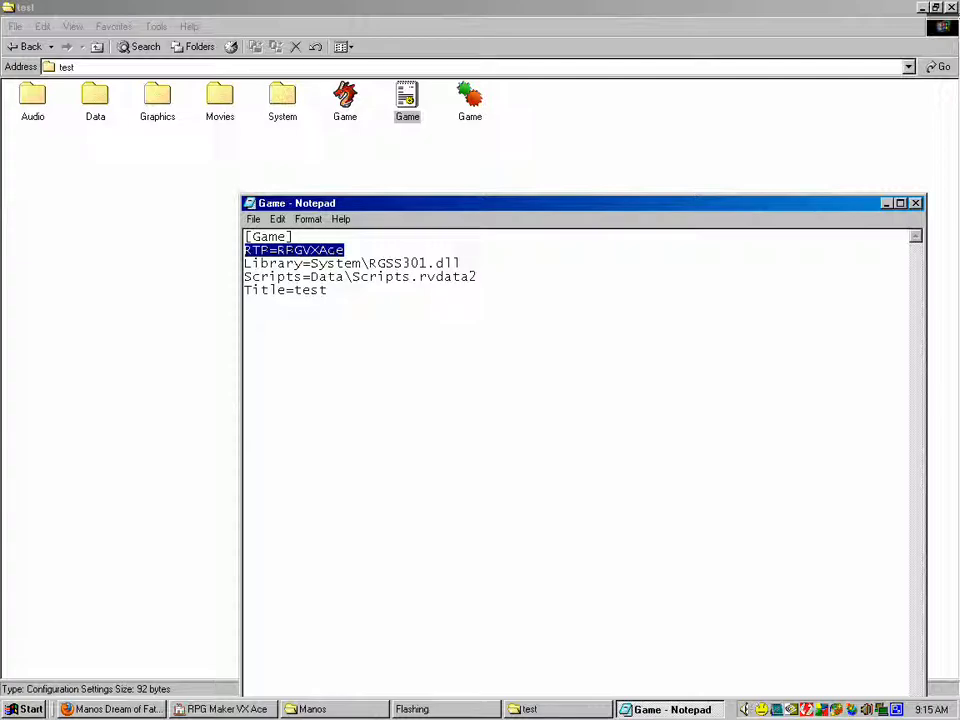
{"action": "key", "text": "Delete"}
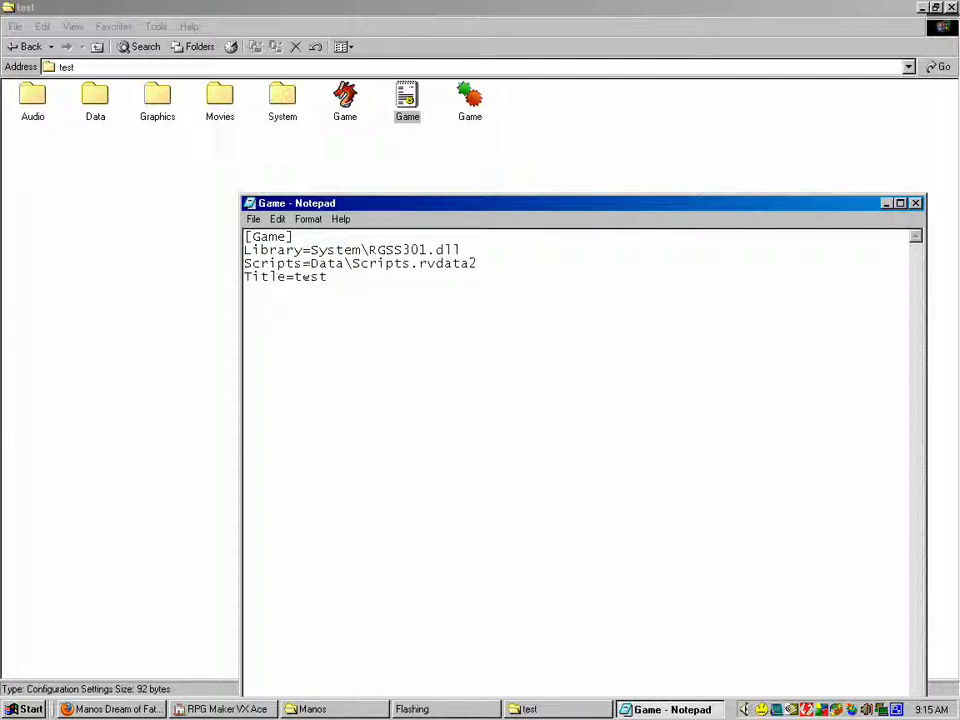
{"action": "left_click", "coordinate": [914, 202]}
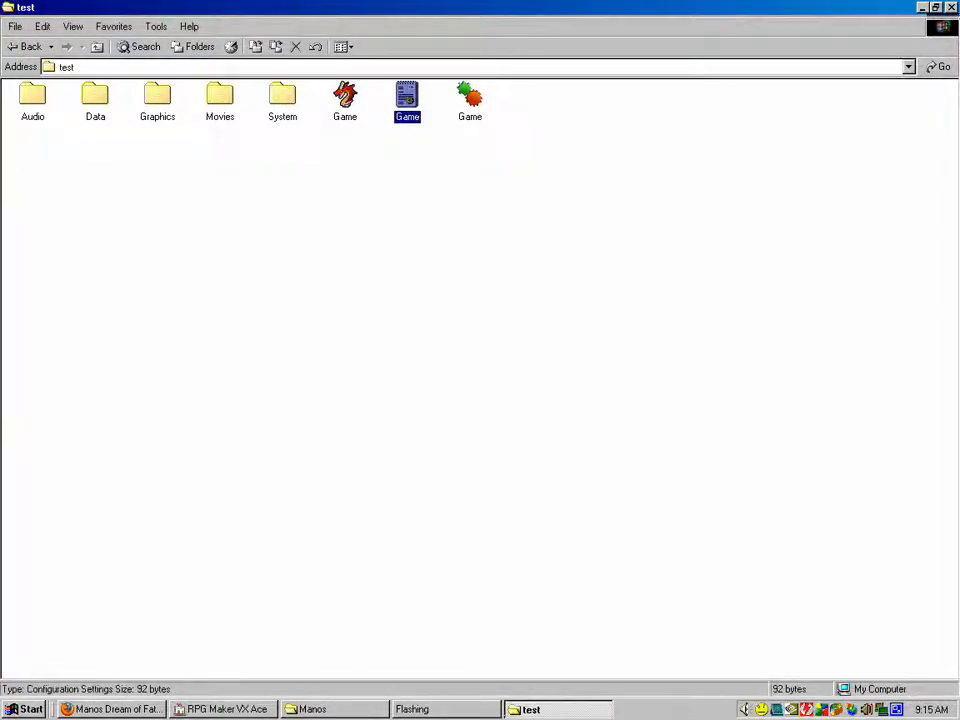
Check Manos Game.ini, launch Game.exe and dismiss the missing Audio/SE/Slash1 error
{"action": "left_click", "coordinate": [312, 708]}
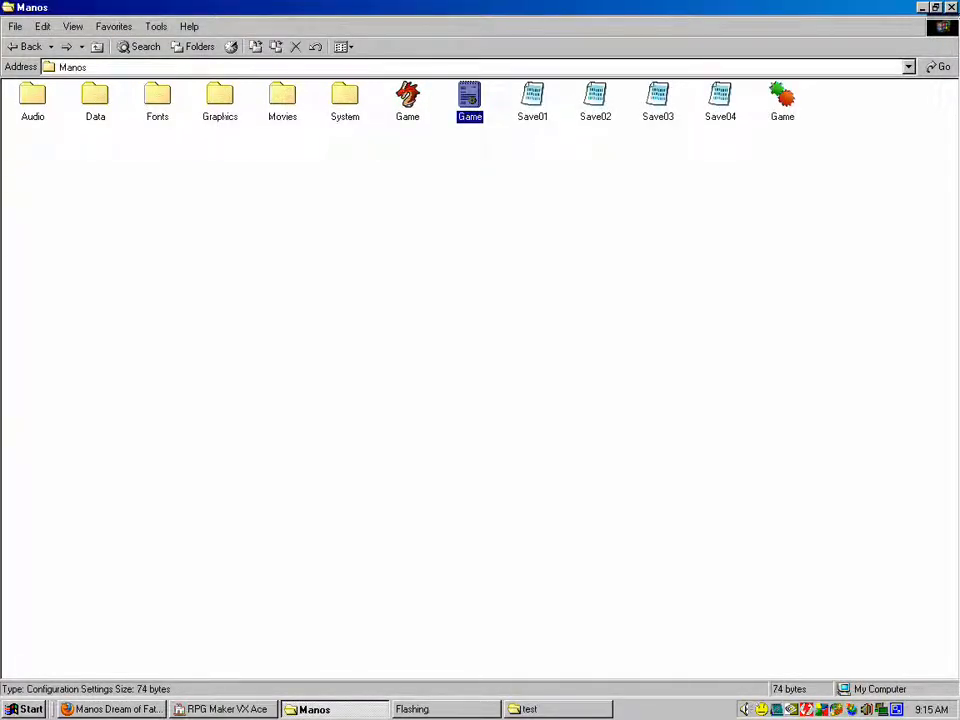
{"action": "double_click", "coordinate": [468, 100]}
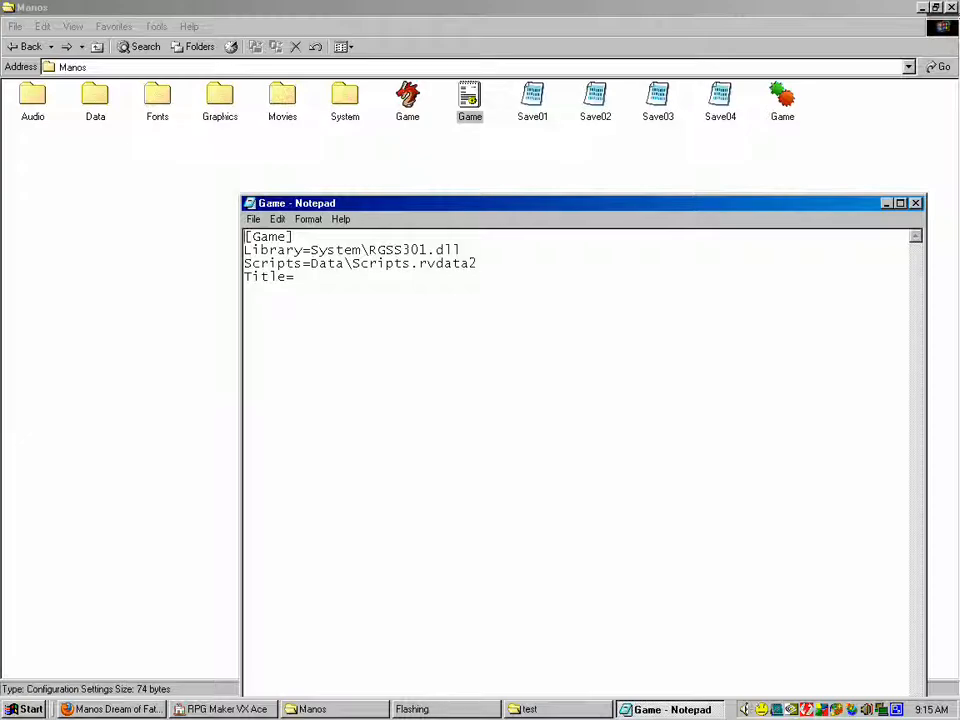
{"action": "left_click", "coordinate": [914, 202]}
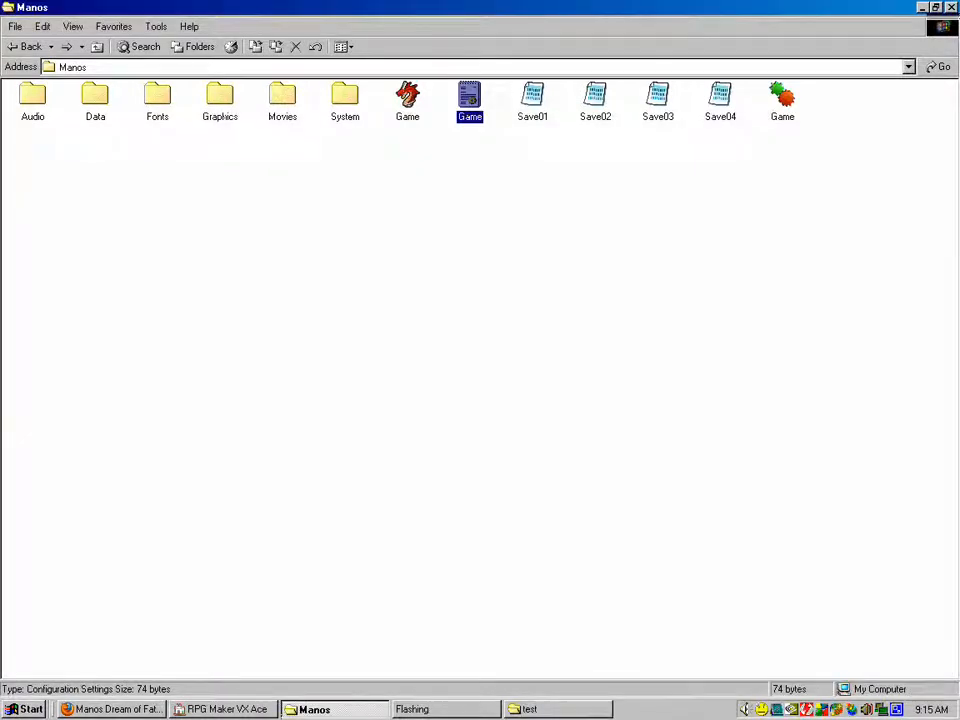
{"action": "double_click", "coordinate": [408, 100]}
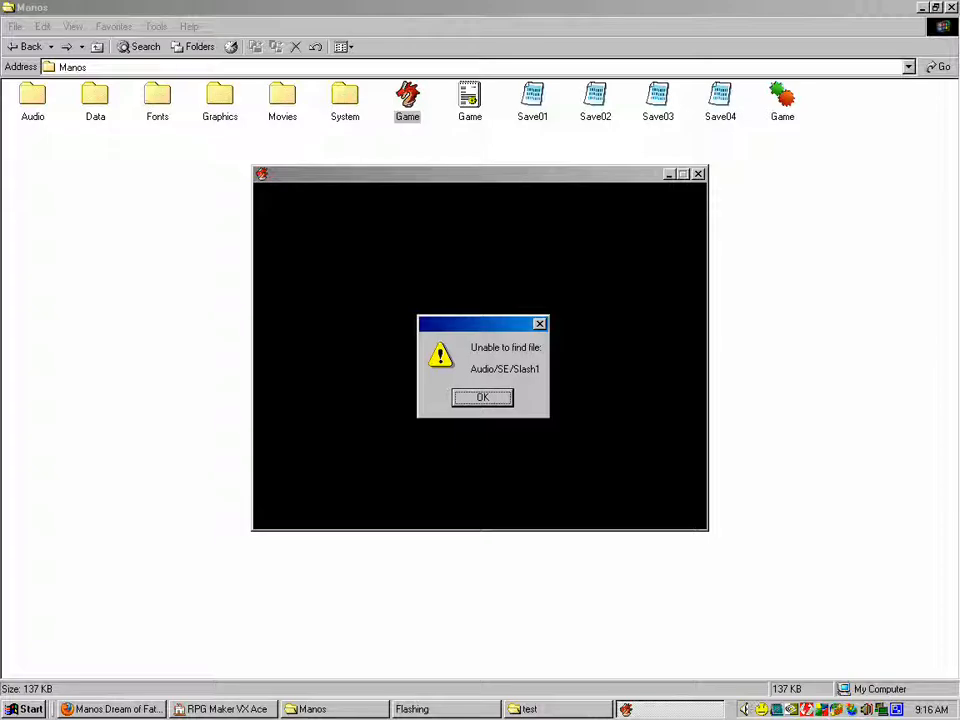
{"action": "left_click", "coordinate": [222, 708]}
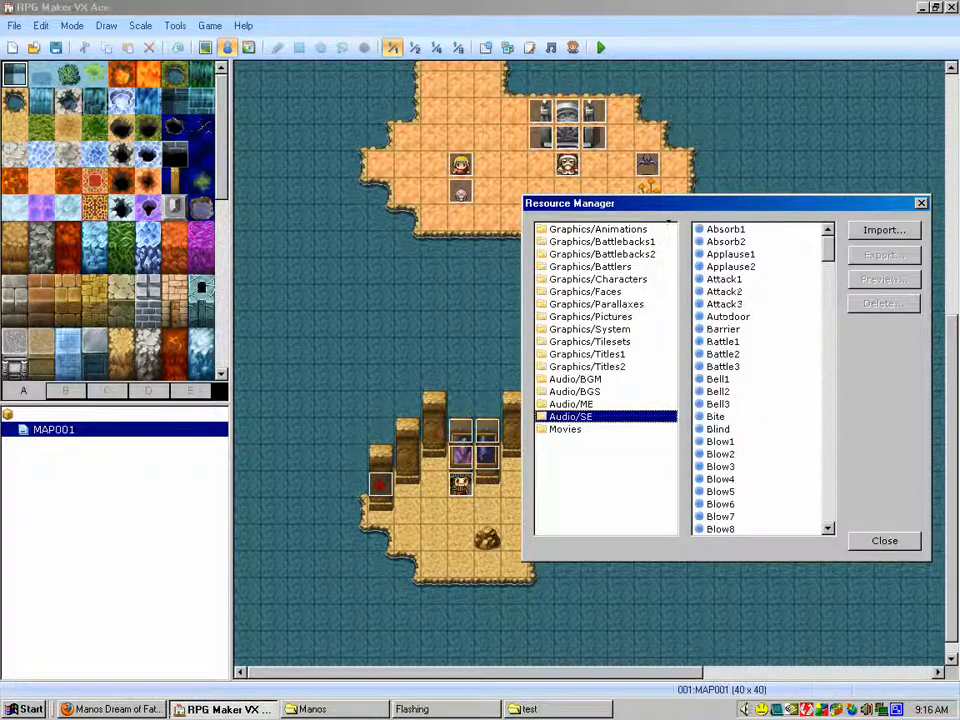
Locate Slash1 in the Audio/SE resource list and start its export
{"action": "scroll", "scroll_direction": "down", "scroll_amount": 3}
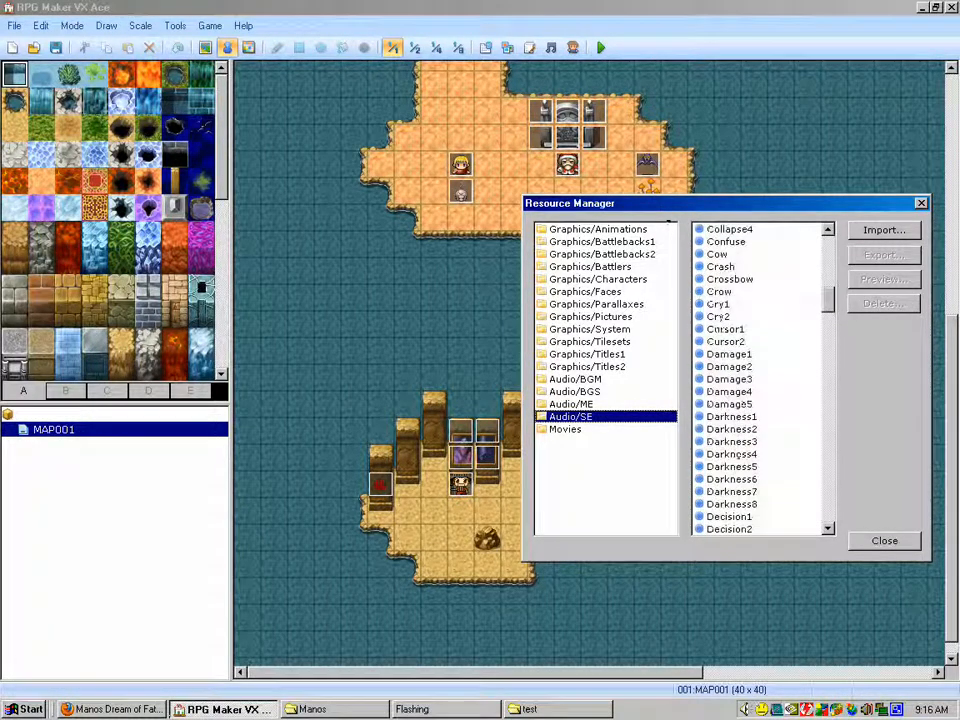
{"action": "scroll", "scroll_direction": "down", "scroll_amount": 3}
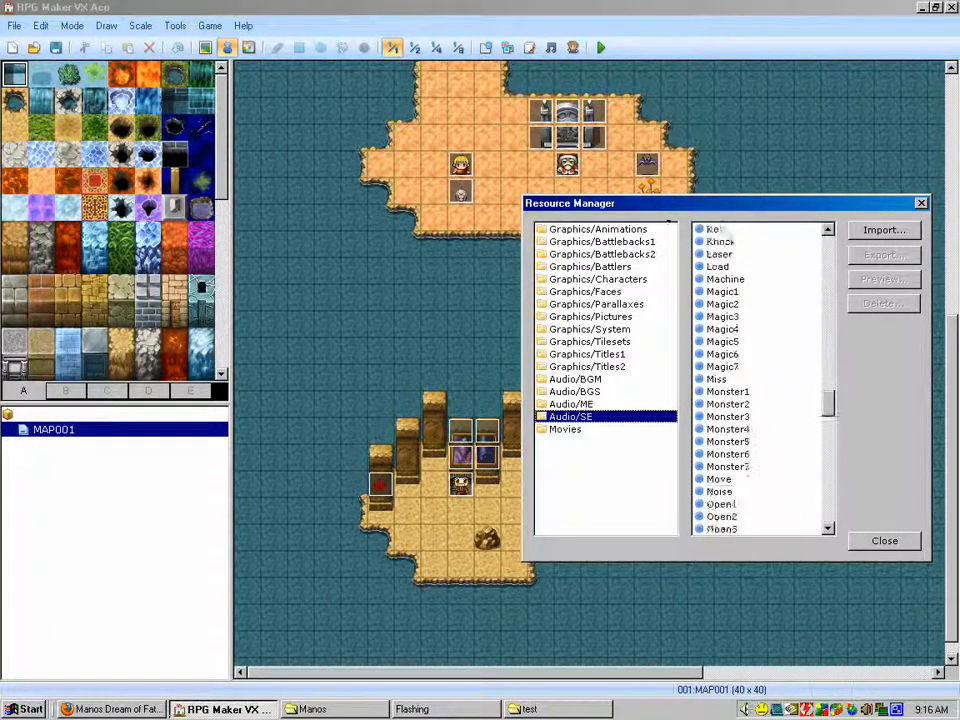
{"action": "scroll", "scroll_direction": "down", "scroll_amount": 3}
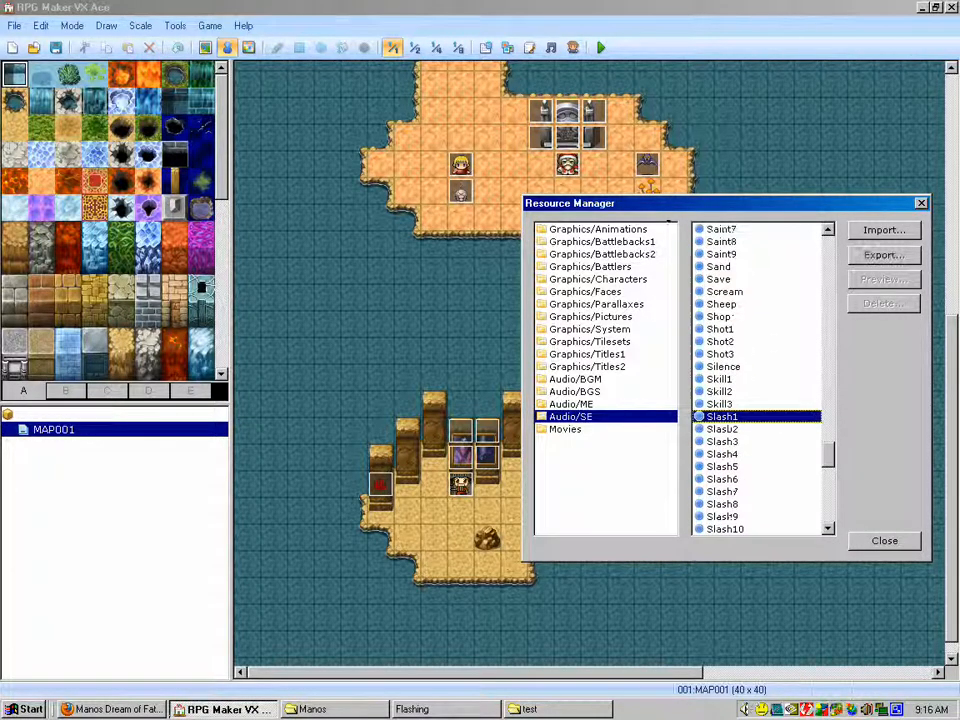
{"action": "left_click", "coordinate": [884, 254]}
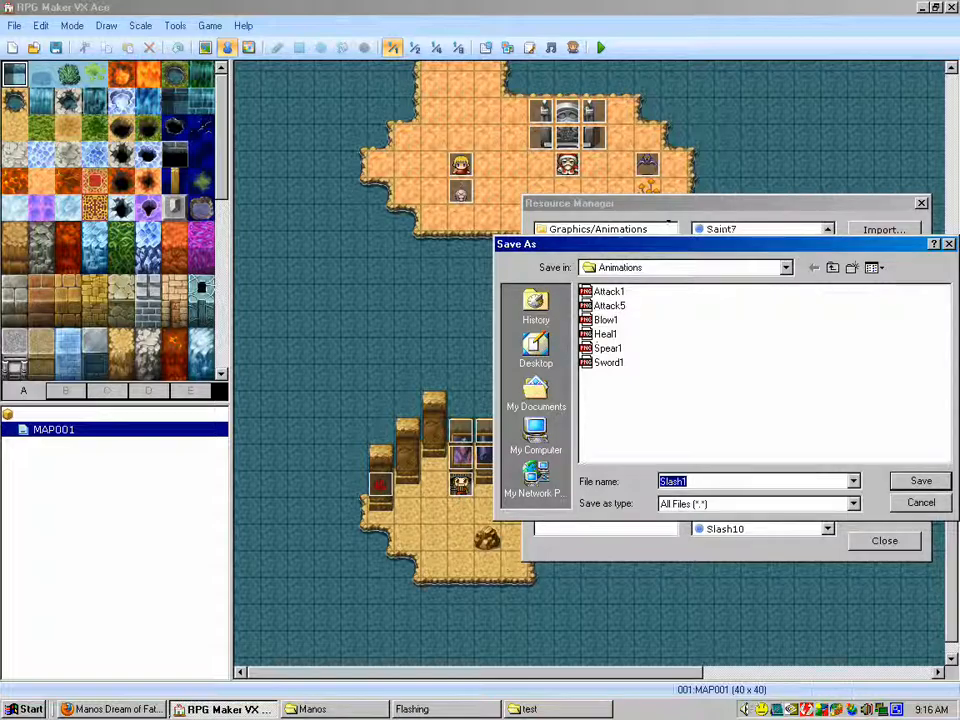
Save Slash1 into the Manos game's Audio\SE folder
{"action": "left_click", "coordinate": [832, 268]}
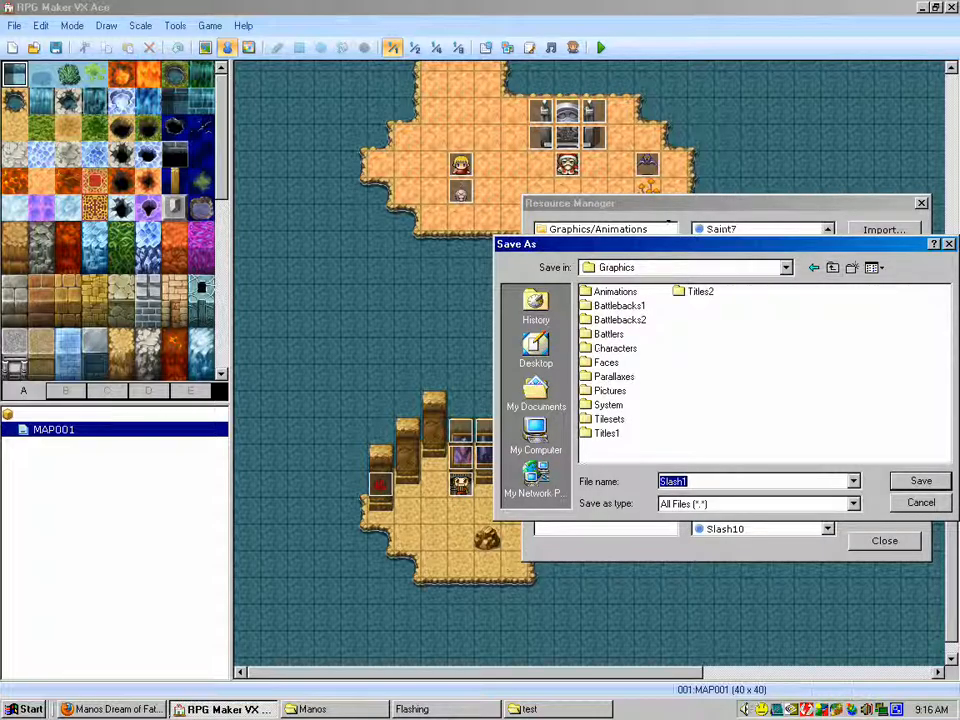
{"action": "left_click", "coordinate": [814, 268]}
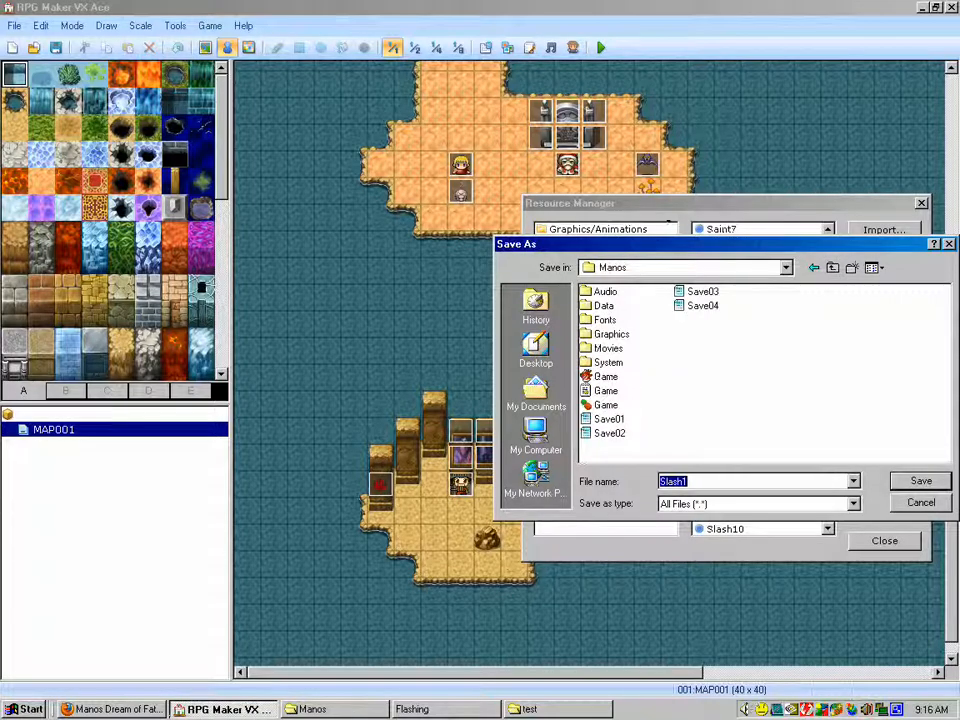
{"action": "double_click", "coordinate": [604, 292]}
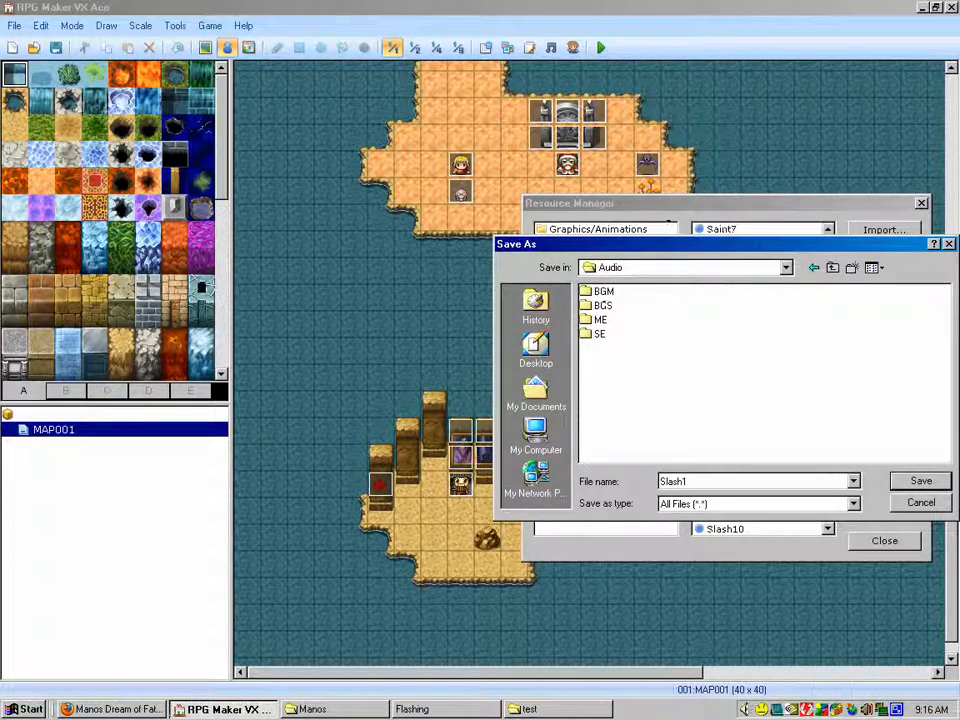
{"action": "double_click", "coordinate": [600, 332]}
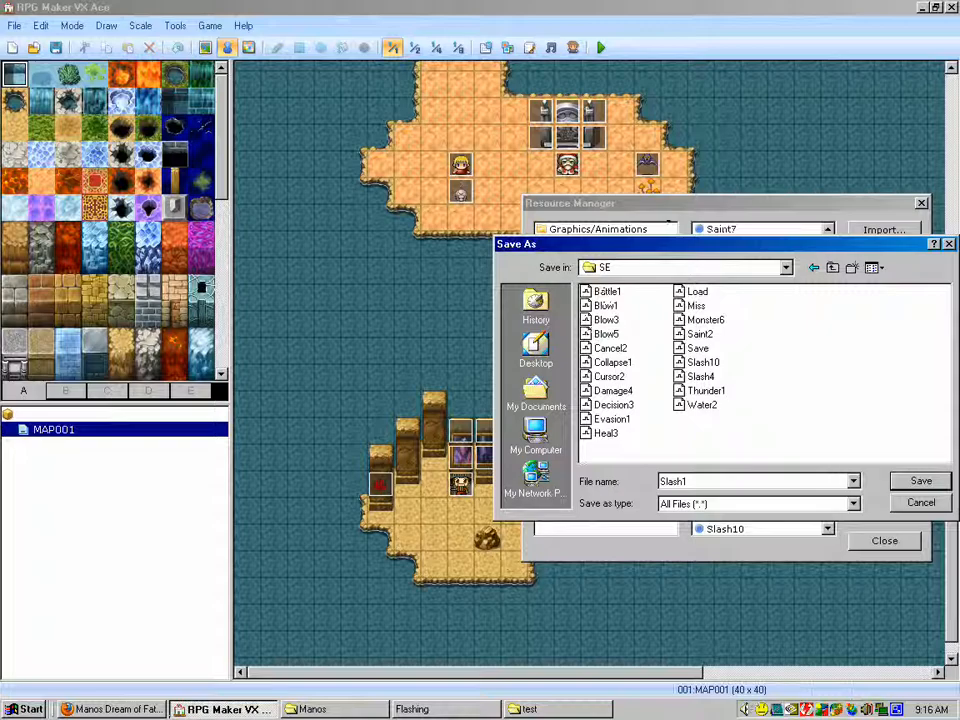
{"action": "left_click", "coordinate": [920, 502]}
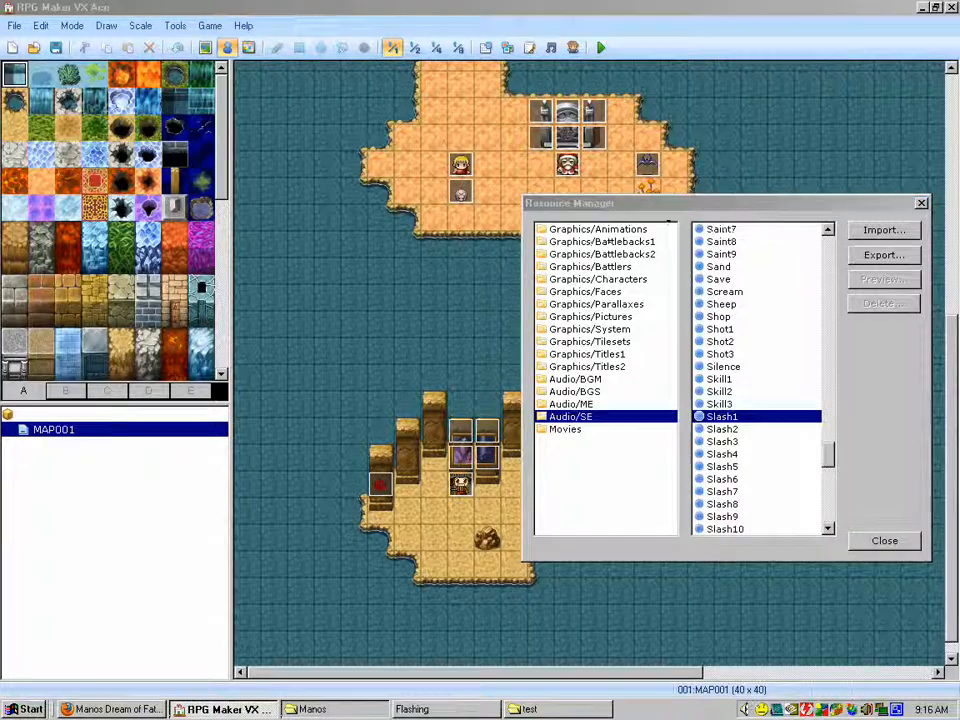
Relaunch Game.exe from the Manos folder and dismiss the missing Audio/SE/Attack3 error
{"action": "left_click", "coordinate": [314, 708]}
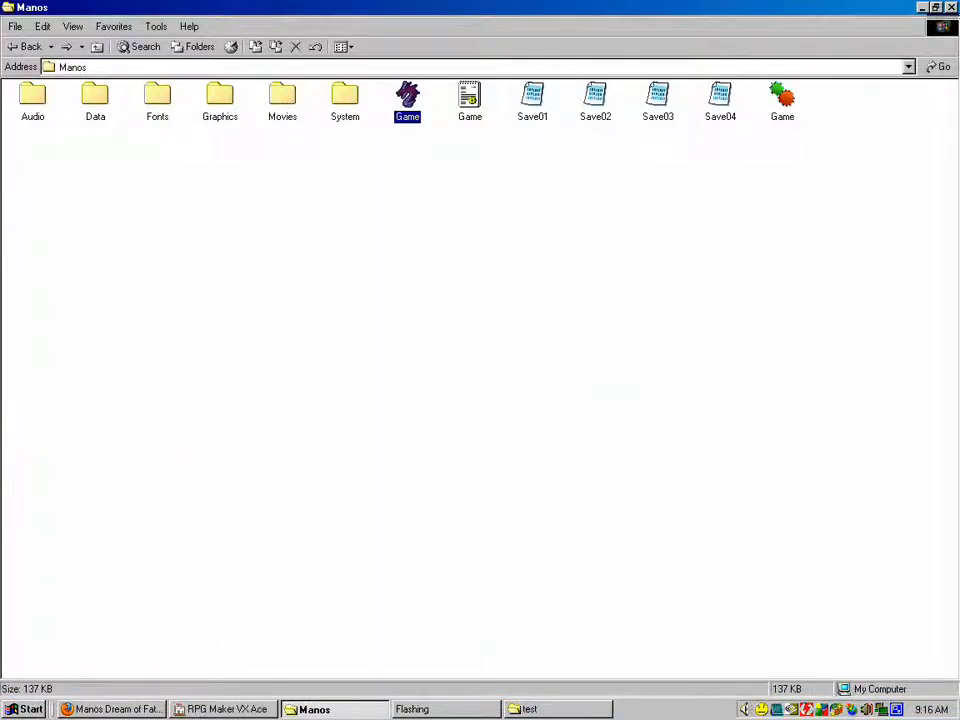
{"action": "mouse_move", "coordinate": [408, 100]}
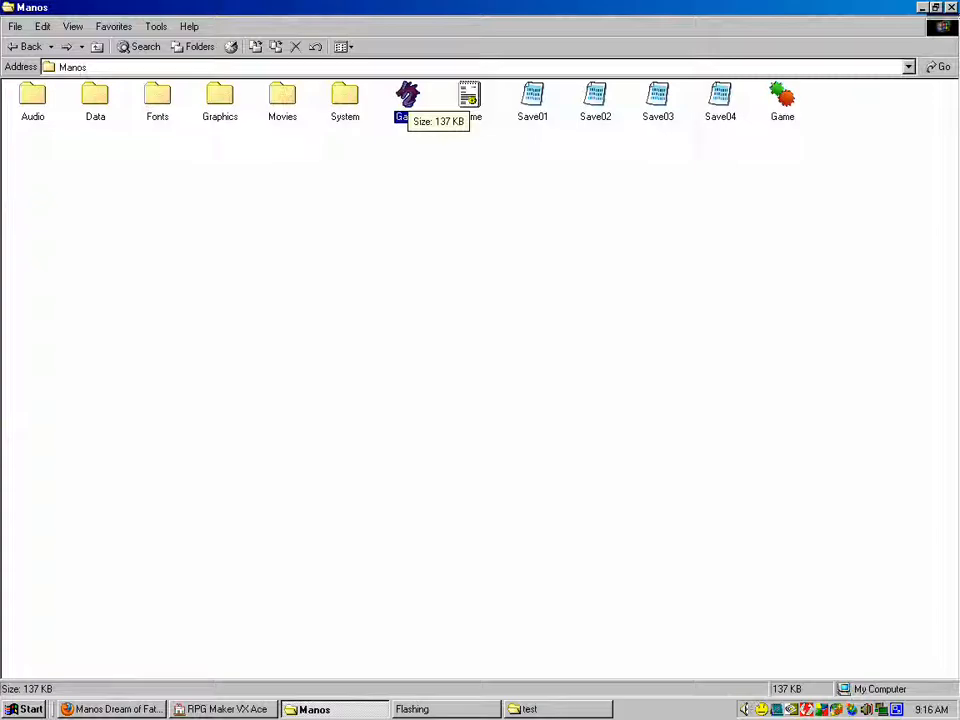
{"action": "double_click", "coordinate": [408, 100]}
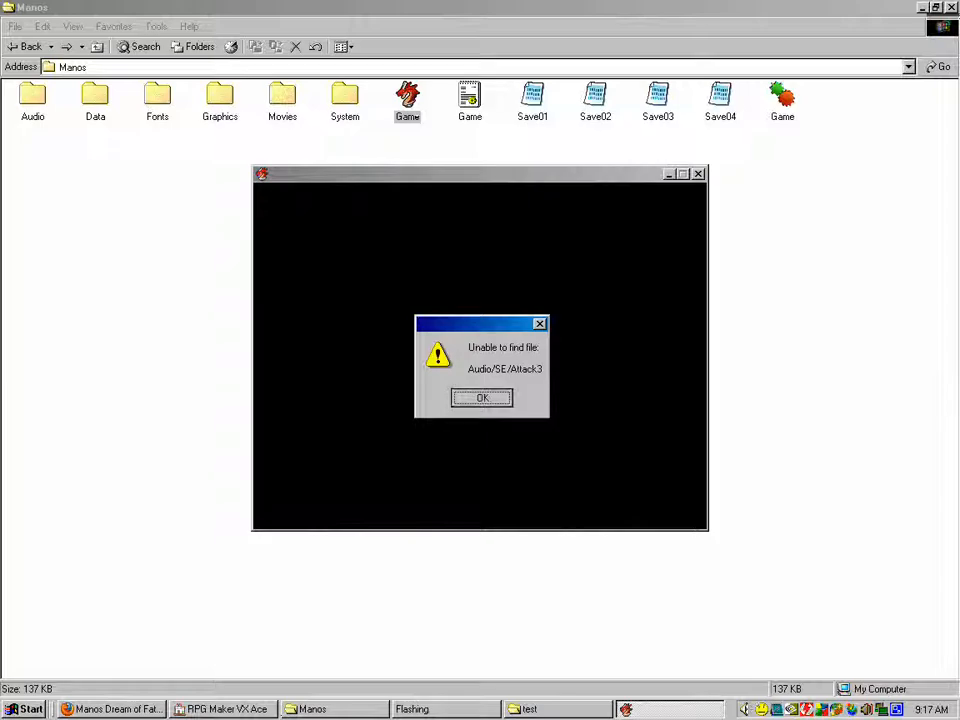
{"action": "left_click", "coordinate": [482, 396]}
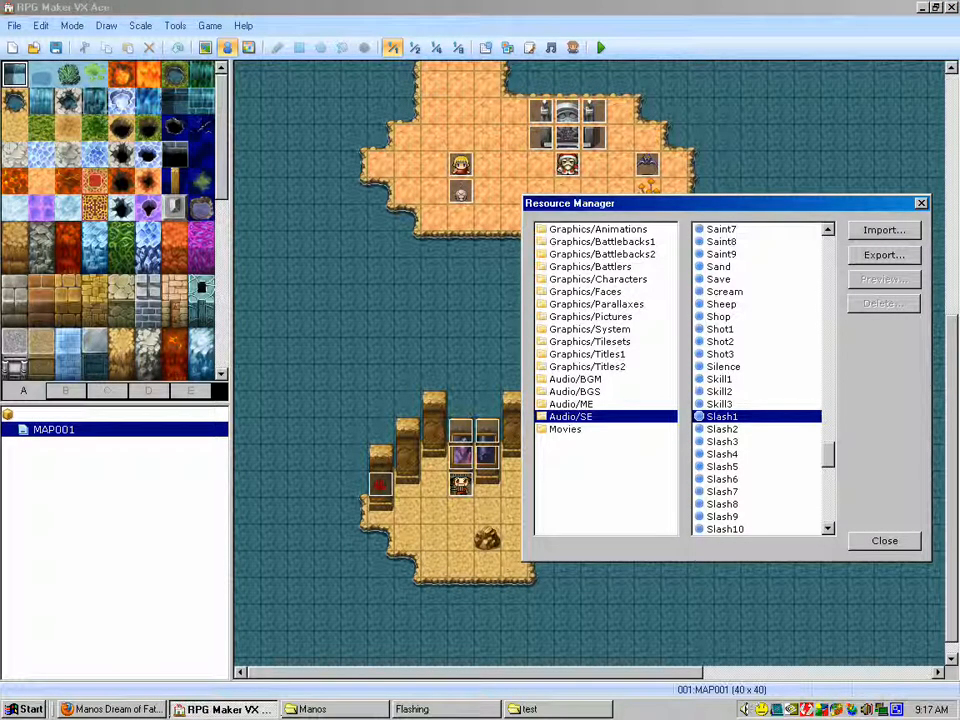
Scroll the Audio/SE list up to Attack3, then bring the folder window forward
{"action": "scroll", "scroll_direction": "up", "scroll_amount": 3}
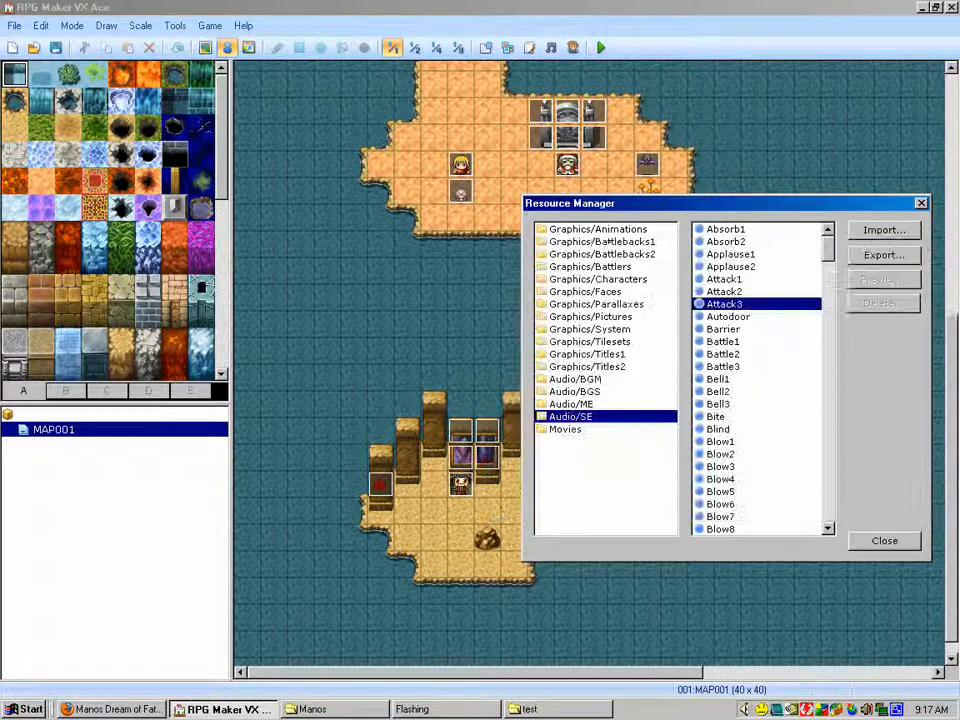
{"action": "mouse_move", "coordinate": [760, 430]}
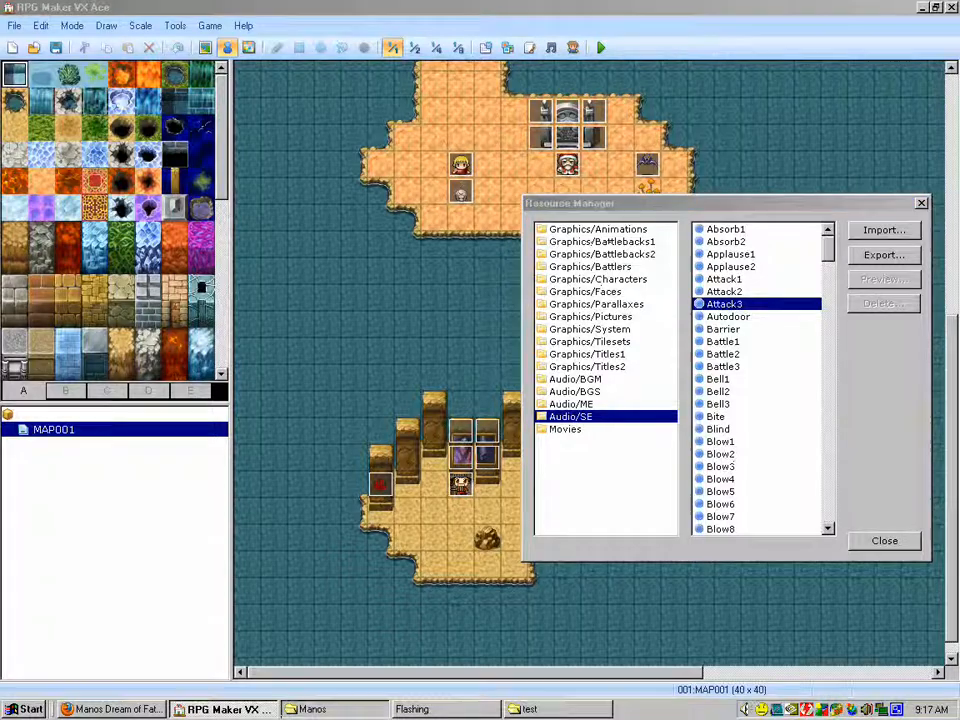
{"action": "left_click", "coordinate": [320, 708]}
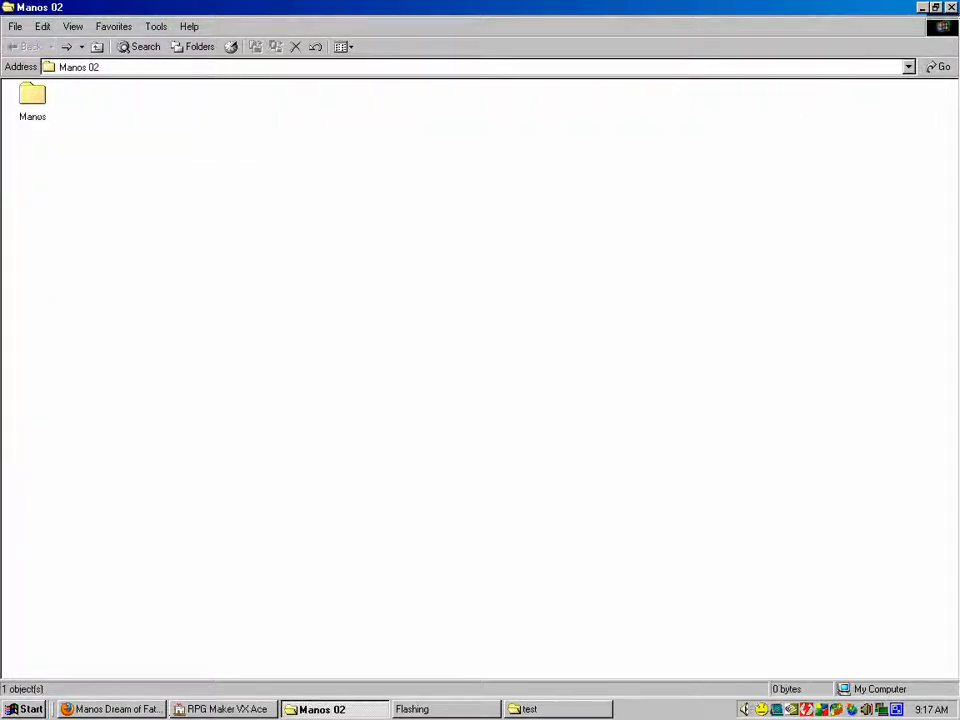
{"action": "right_click", "coordinate": [32, 96]}
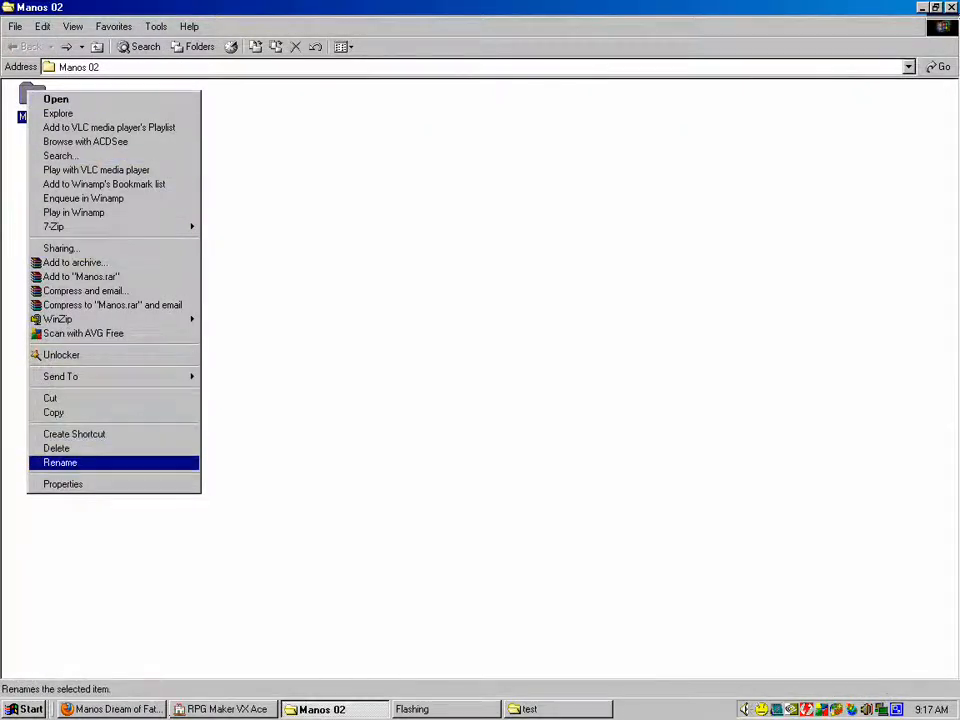
{"action": "left_click", "coordinate": [62, 482]}
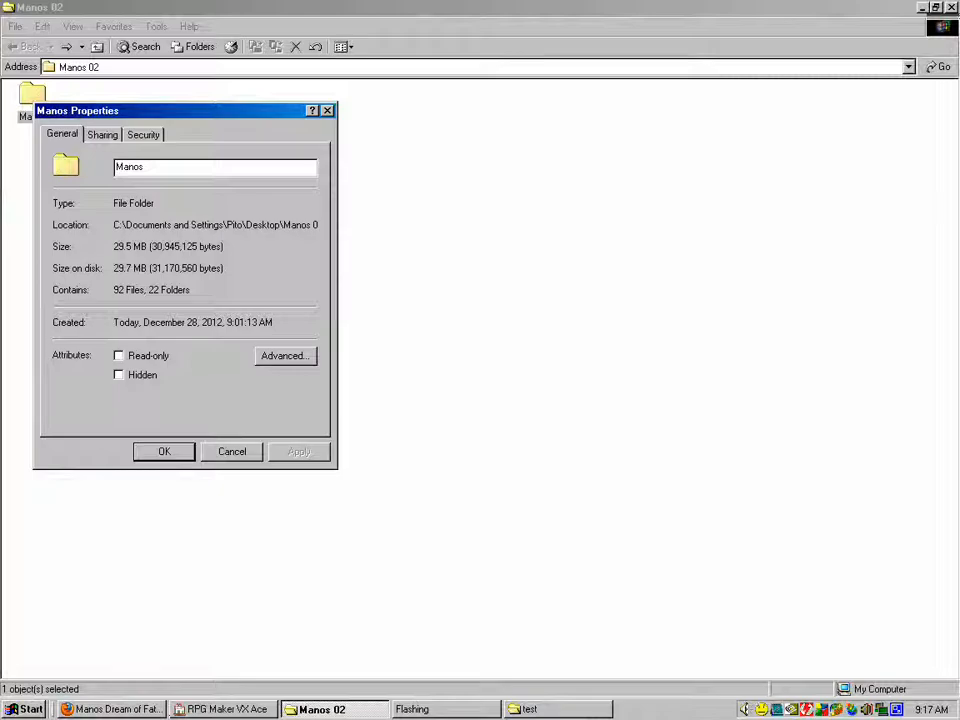
{"action": "left_click_drag", "start_coordinate": [186, 110], "coordinate": [424, 210]}
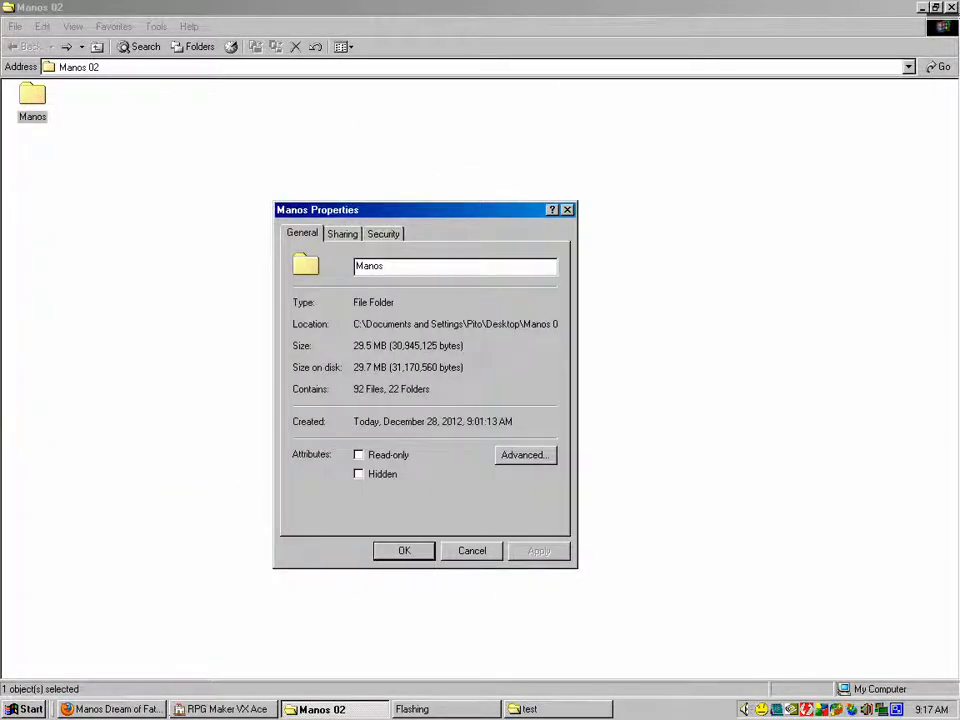
{"action": "double_click", "coordinate": [408, 344]}
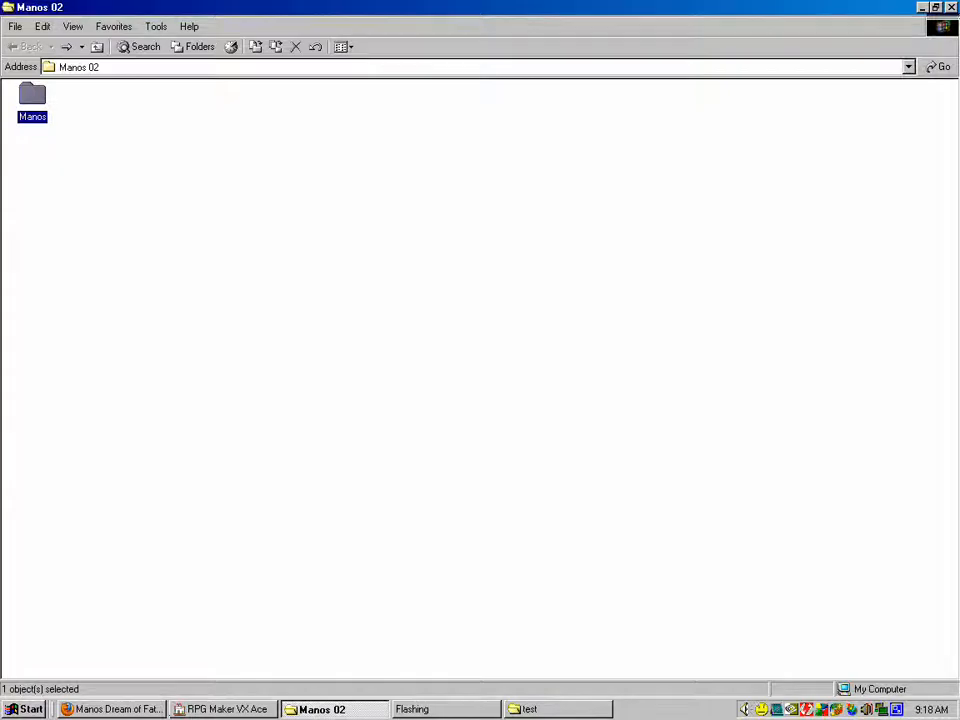
{"action": "left_click", "coordinate": [116, 708]}
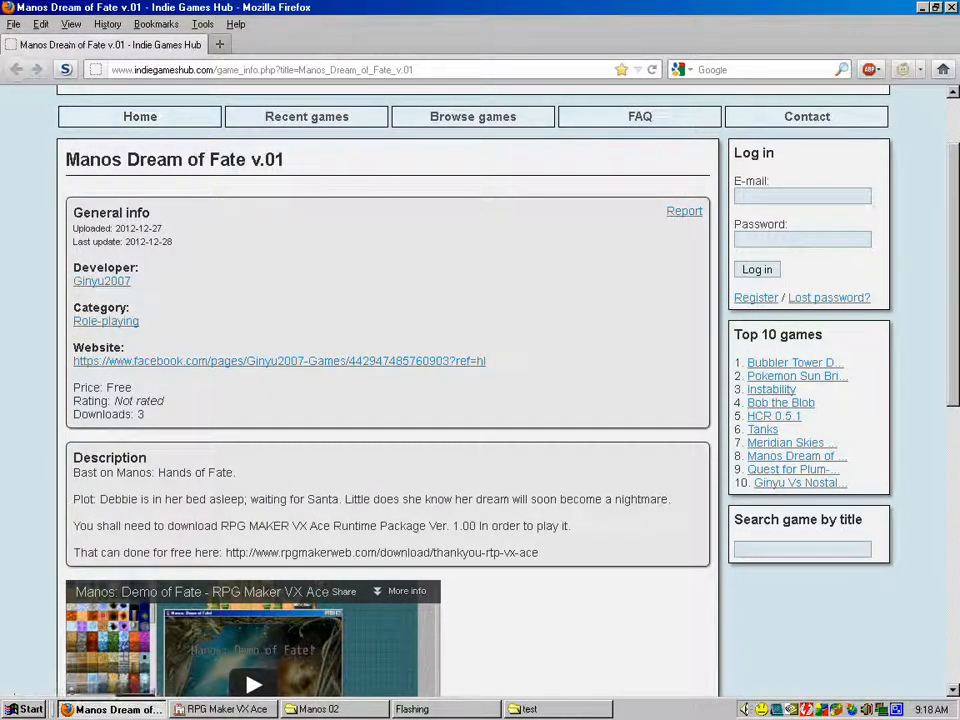
Scroll through the Indie Games Hub Manos download page showing its one-file ZIP, then return to Manos 02
{"action": "scroll", "scroll_direction": "up", "scroll_amount": 3}
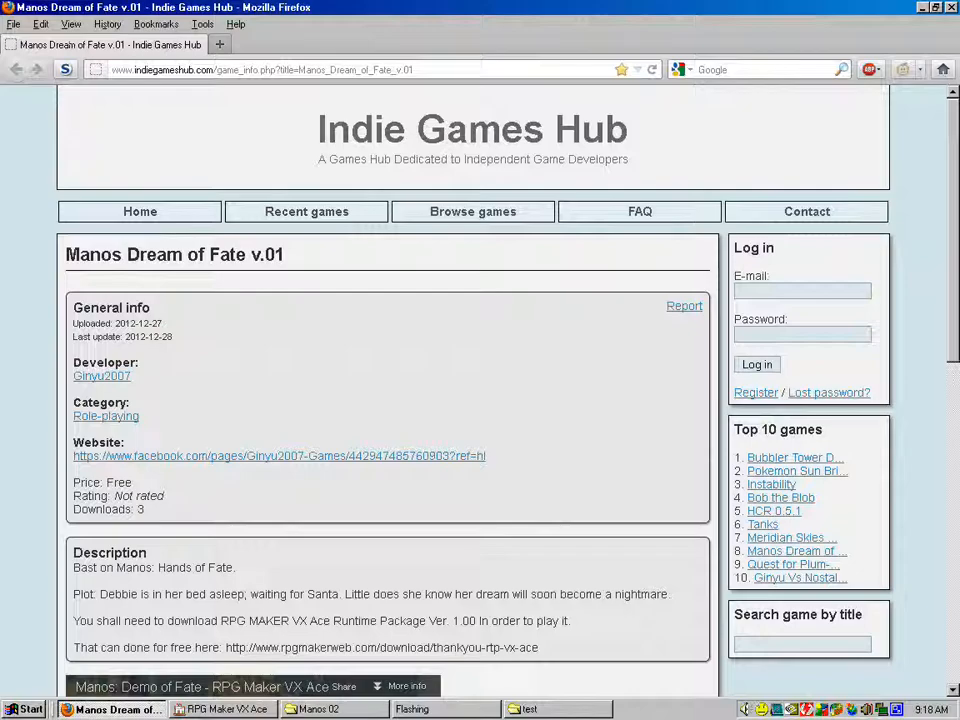
{"action": "scroll", "scroll_direction": "down", "scroll_amount": 3}
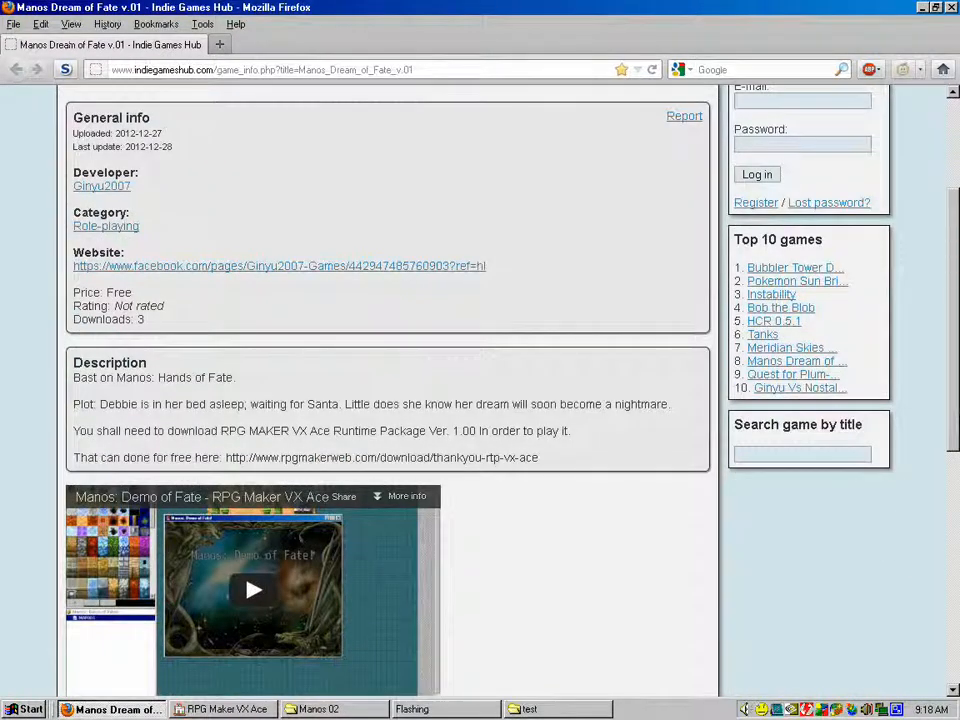
{"action": "scroll", "scroll_direction": "down", "scroll_amount": 3}
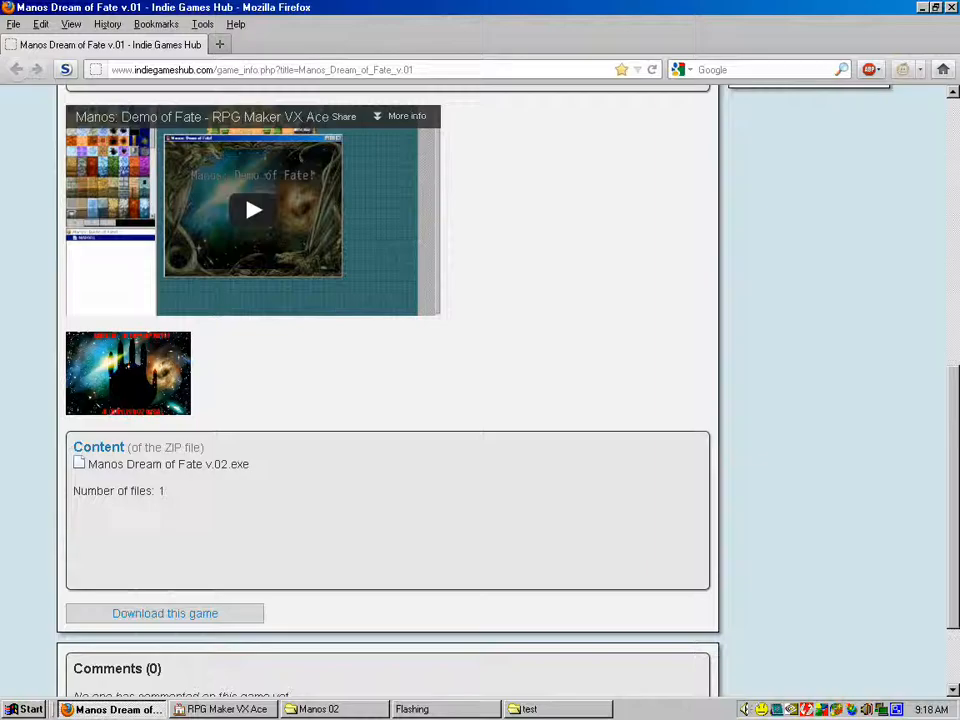
{"action": "scroll", "scroll_direction": "up", "scroll_amount": 3}
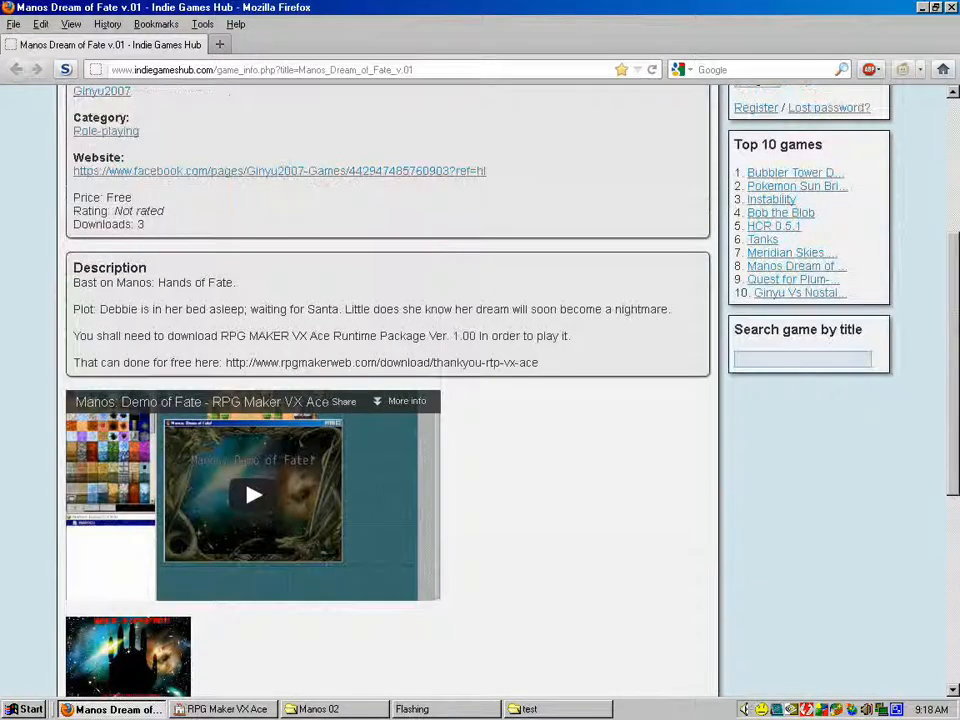
{"action": "scroll", "scroll_direction": "up", "scroll_amount": 3}
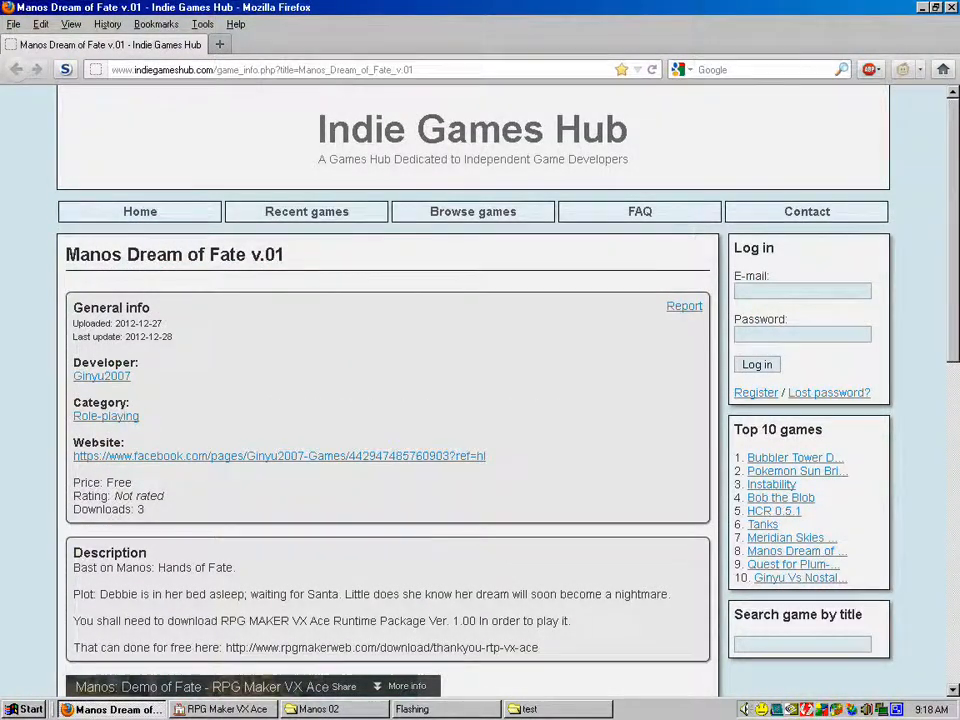
{"action": "scroll", "scroll_direction": "down", "scroll_amount": 3}
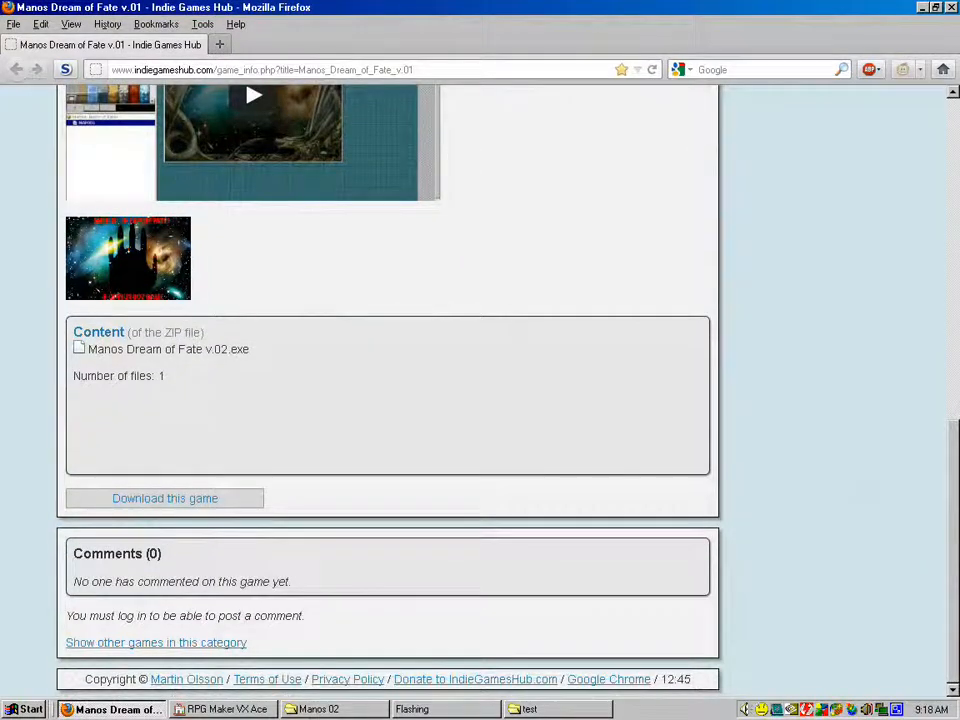
{"action": "scroll", "scroll_direction": "up", "scroll_amount": 3}
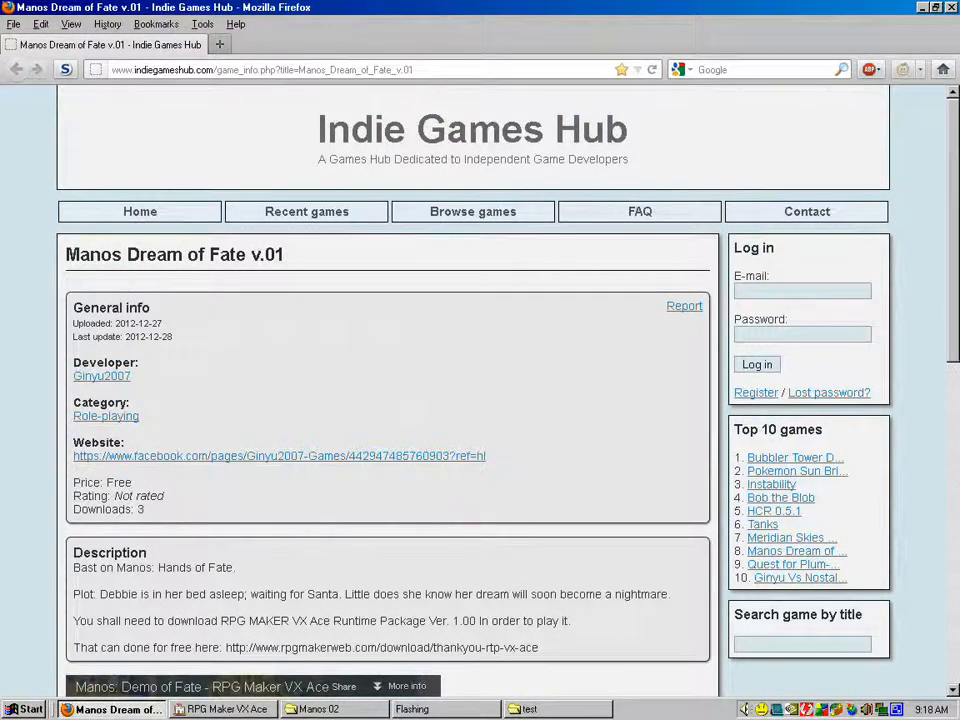
{"action": "left_click", "coordinate": [320, 708]}
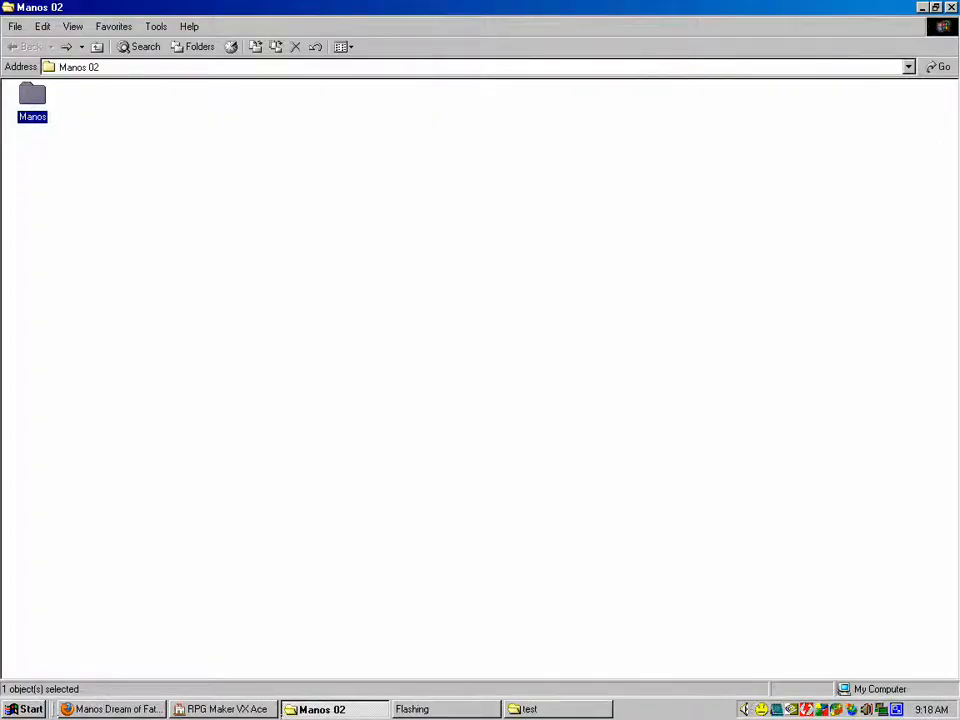
Open the Manos game folder listing Audio, Data, Graphics and save files
{"action": "double_click", "coordinate": [32, 100]}
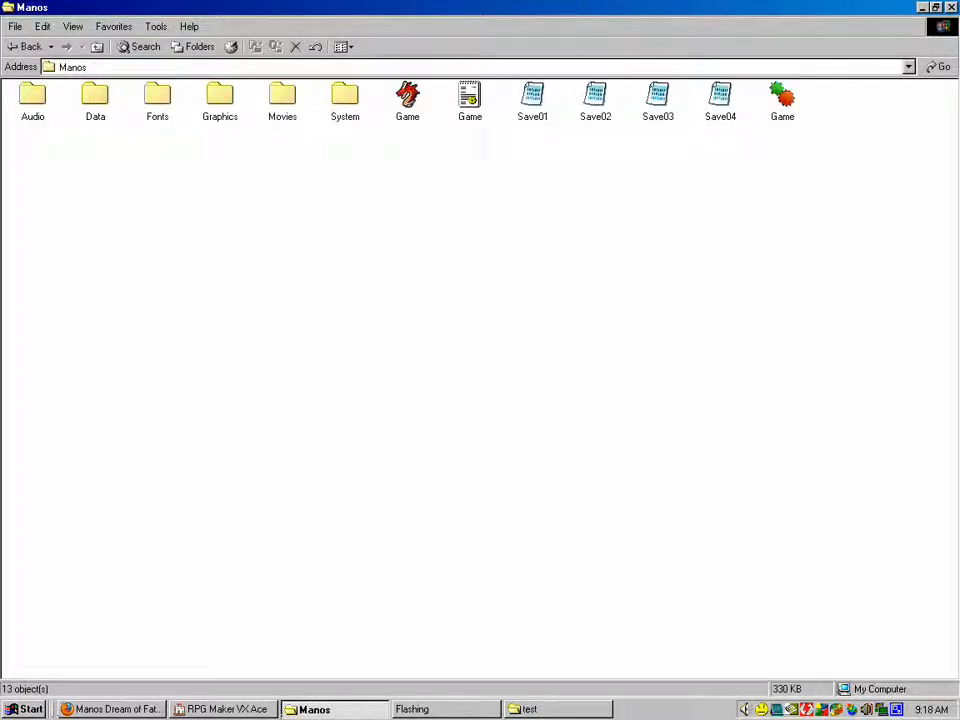
{"action": "mouse_move", "coordinate": [468, 100]}
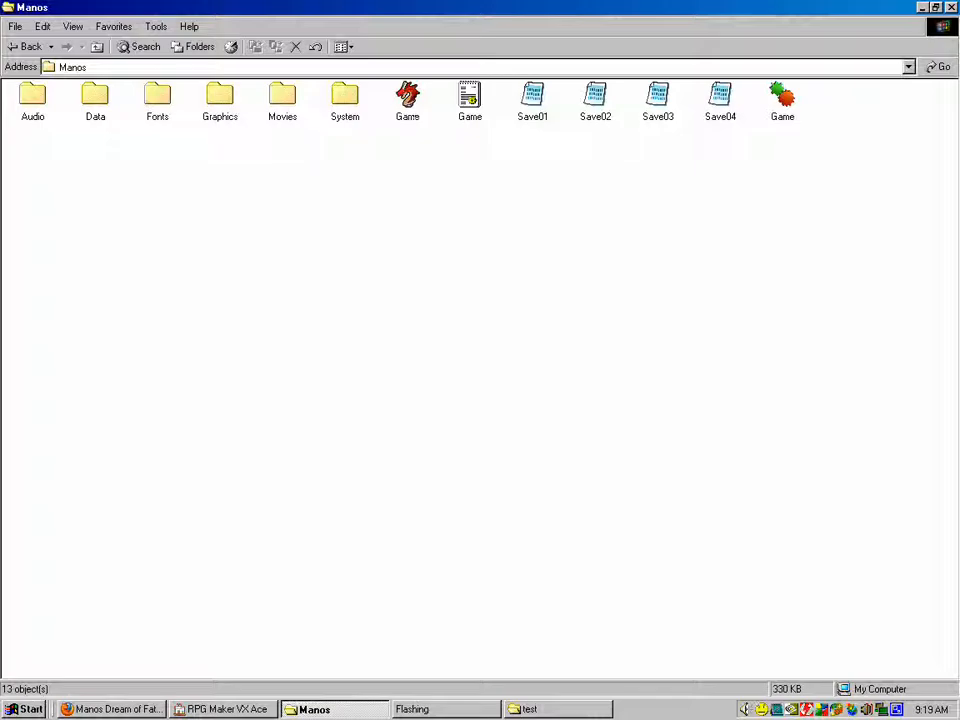
Bring RPG Maker VX Ace's Resource Manager with the Audio/SE list back to front
{"action": "left_click", "coordinate": [220, 708]}
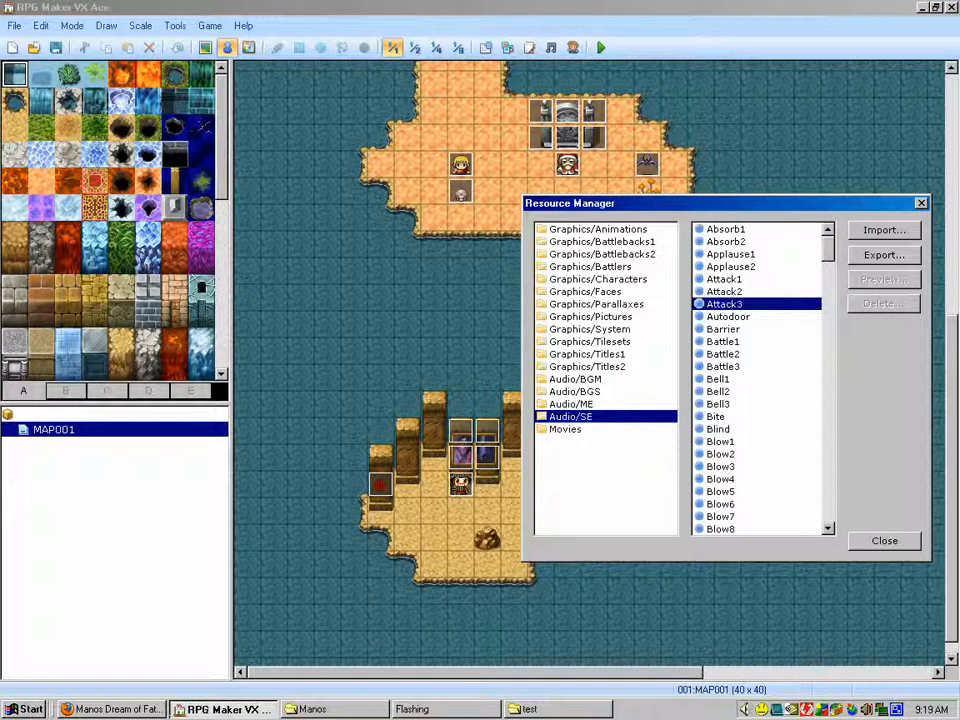